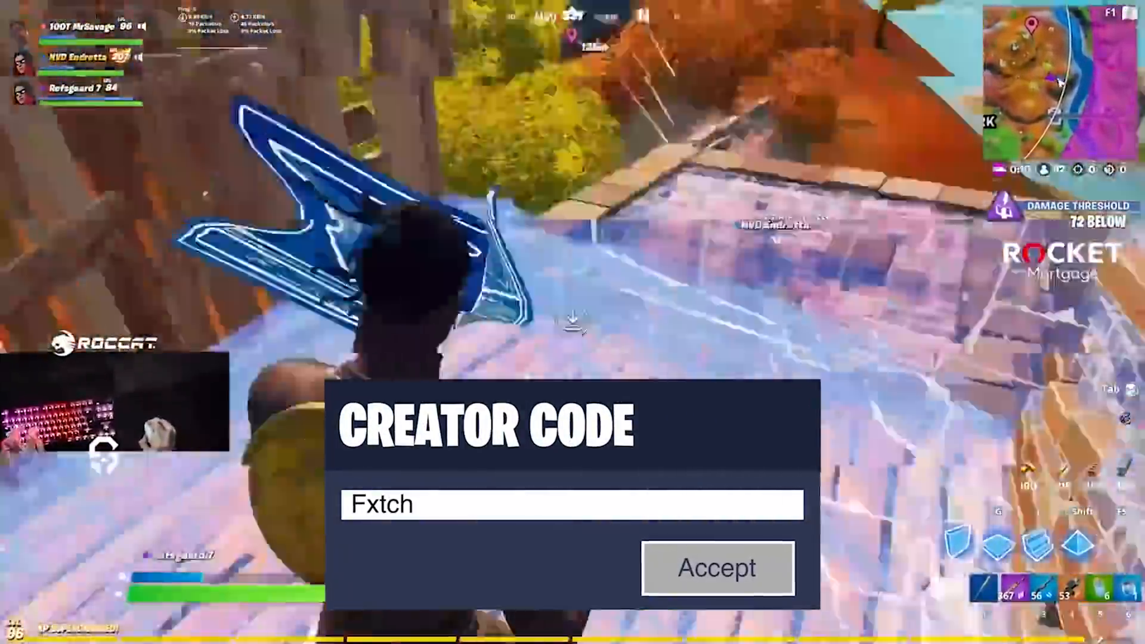
Launch Steam from the taskbar so its game library shows Wallpaper Engine among recent games.
{"action": "left_click", "coordinate": [718, 568]}
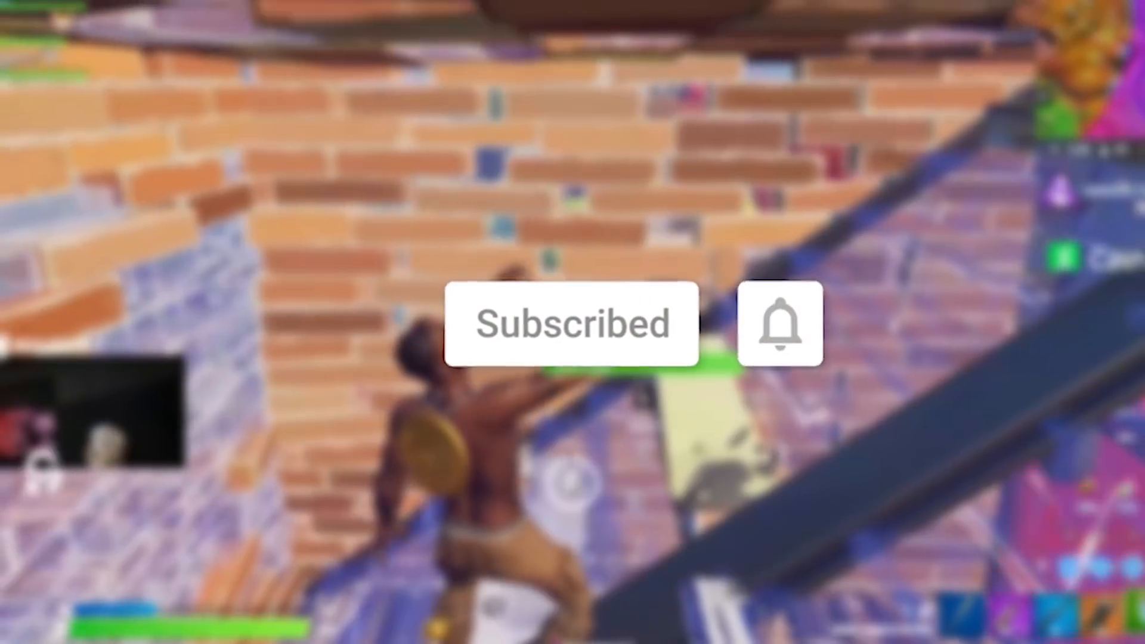
{"action": "left_click", "coordinate": [777, 326]}
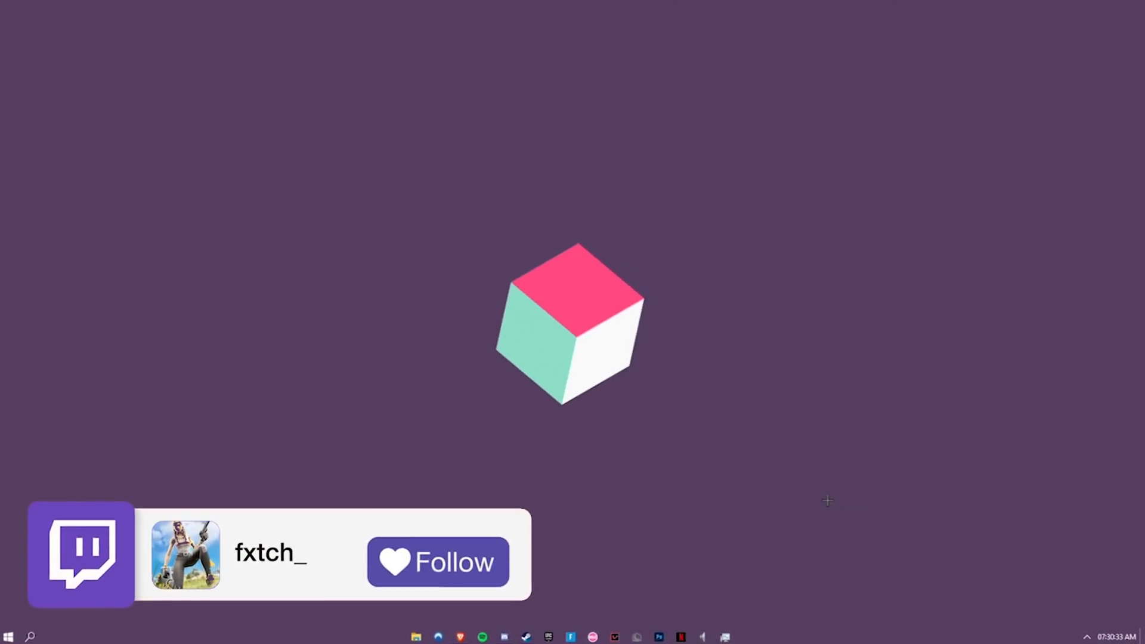
{"action": "left_click", "coordinate": [438, 562]}
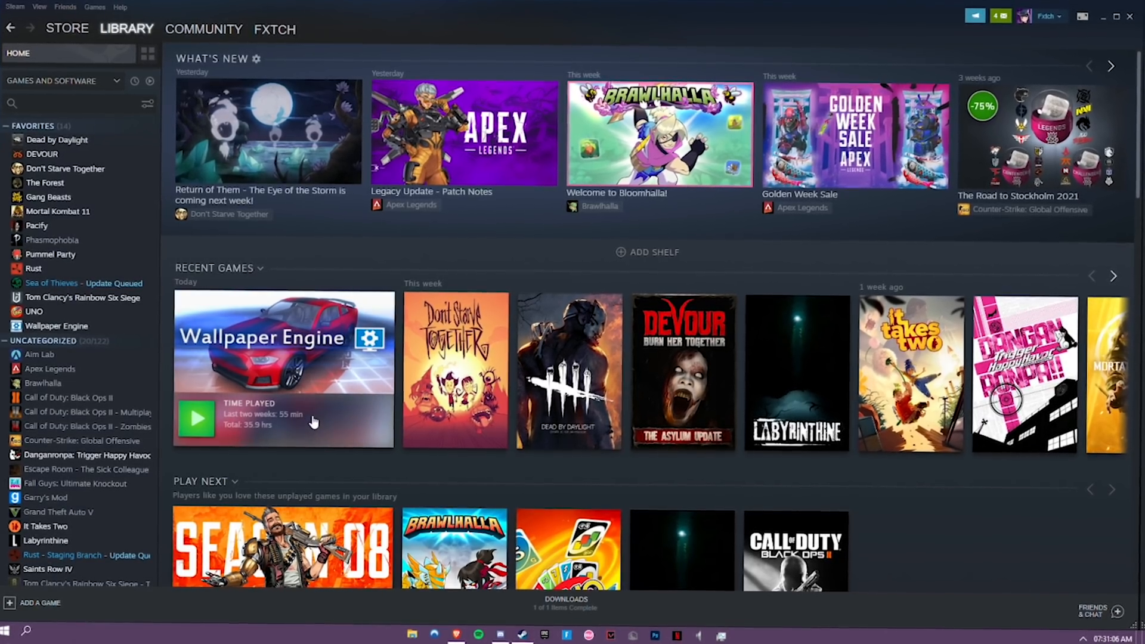
Switch to your own Steam community profile via the username tab.
{"action": "left_click", "coordinate": [64, 33]}
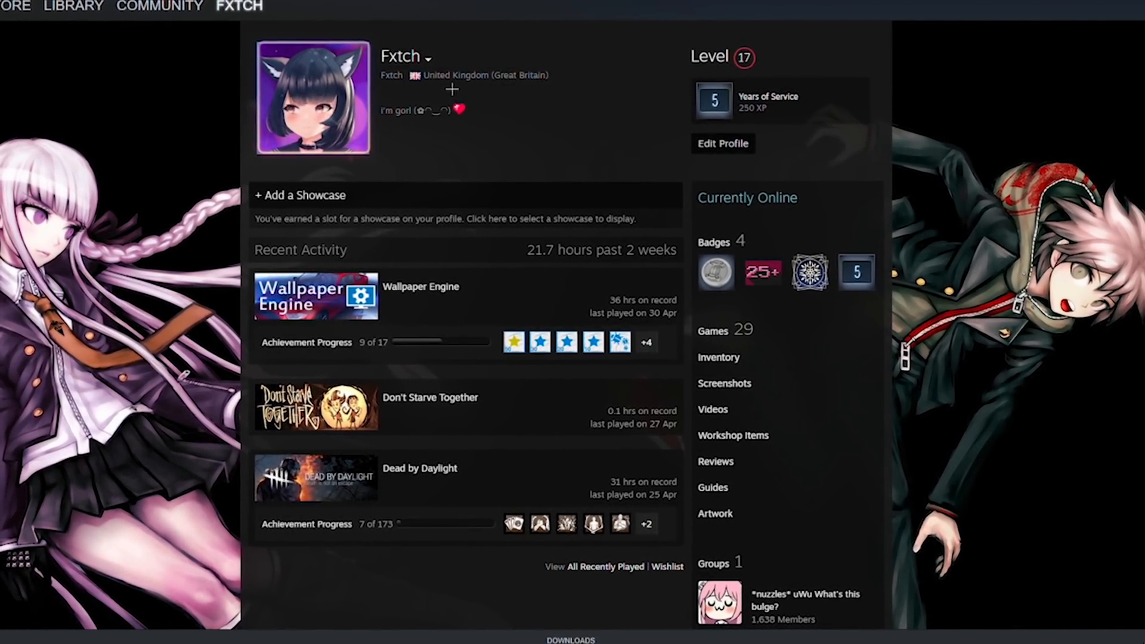
View the Add a Friend code, then bring up Wallpaper Engine's tray options menu on the desktop.
{"action": "left_click", "coordinate": [451, 89]}
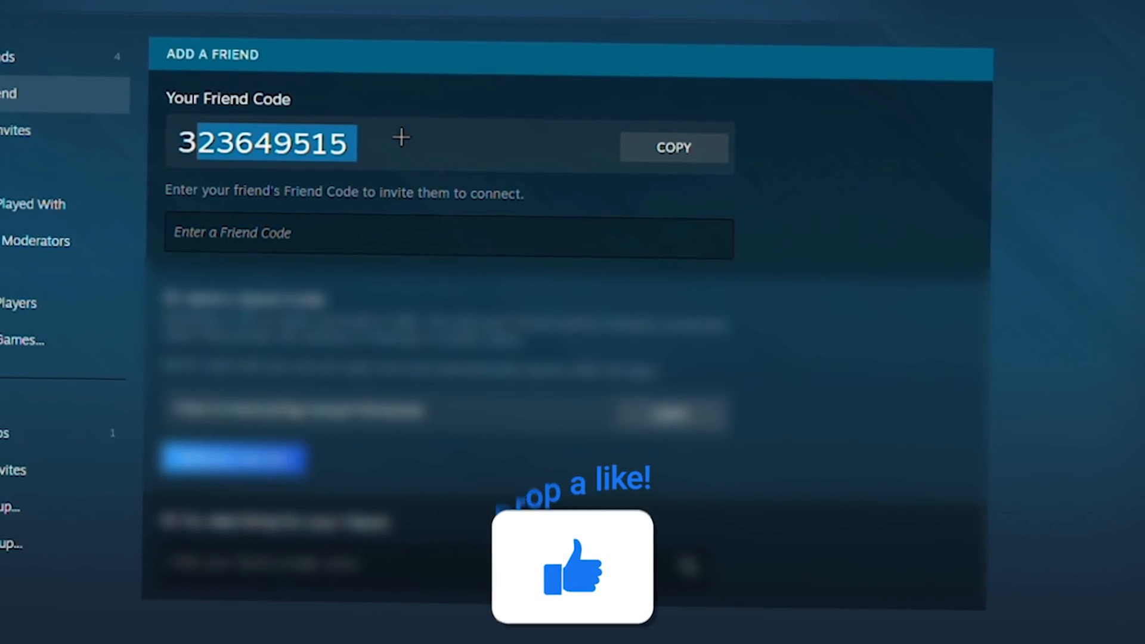
{"action": "left_click", "coordinate": [570, 574]}
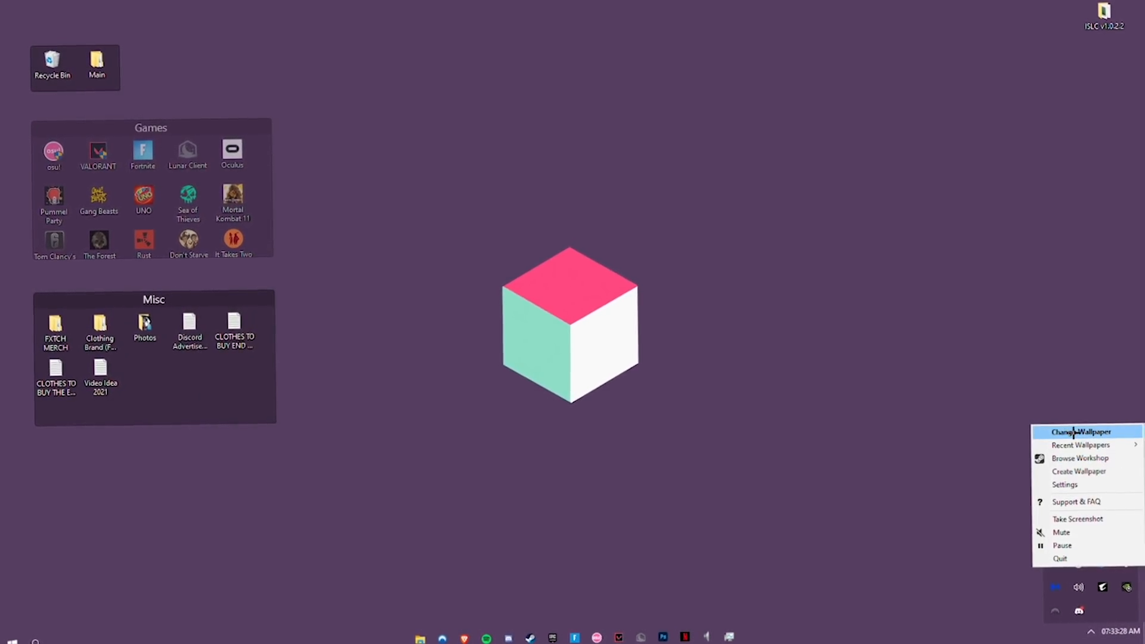
Browse installed wallpapers and apply the animated starry night sky over a reflective lake.
{"action": "left_click", "coordinate": [1077, 432]}
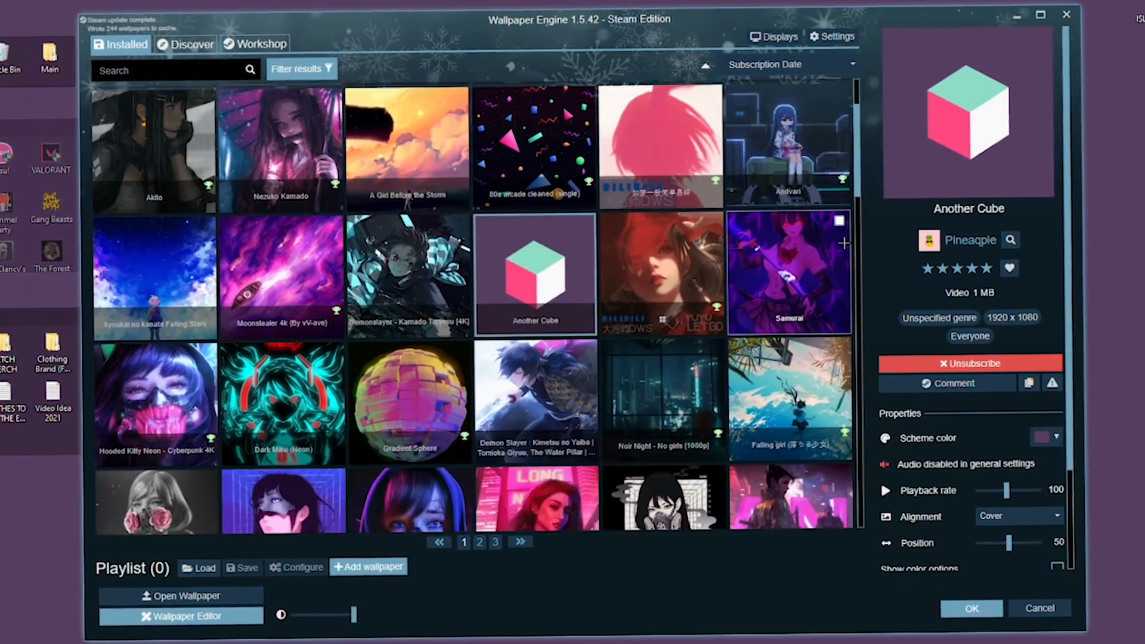
{"action": "scroll", "scroll_direction": "down", "scroll_amount": 3}
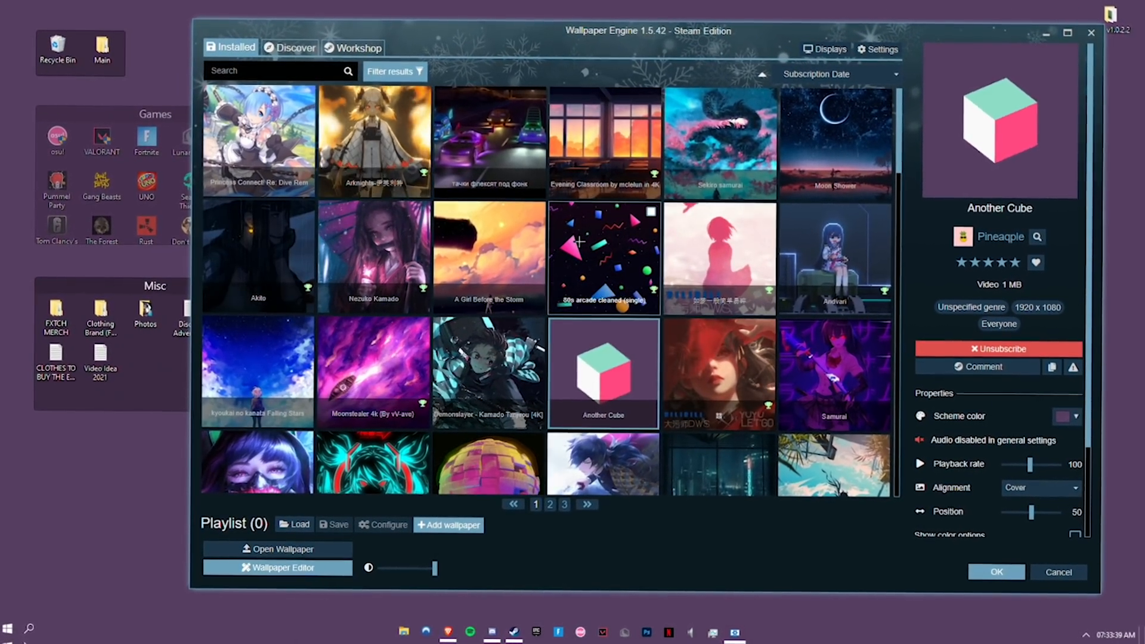
{"action": "scroll", "scroll_direction": "down", "scroll_amount": 3}
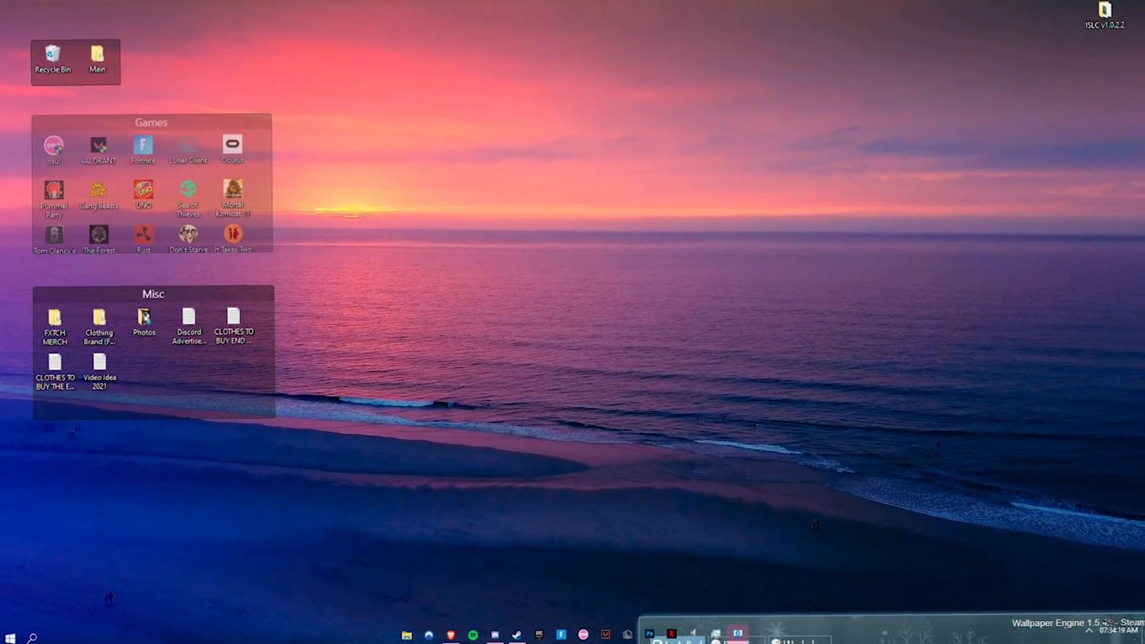
{"action": "left_click", "coordinate": [737, 632]}
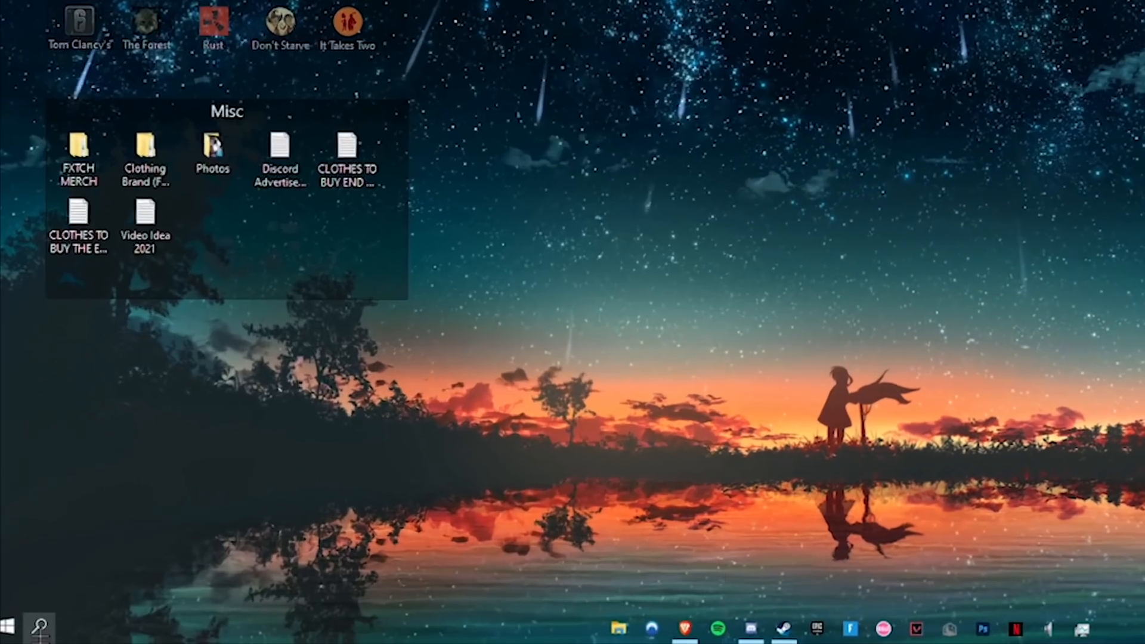
Search Windows for 'store' and then 'TaskbarX Configurator'.
{"action": "type", "text": "store"}
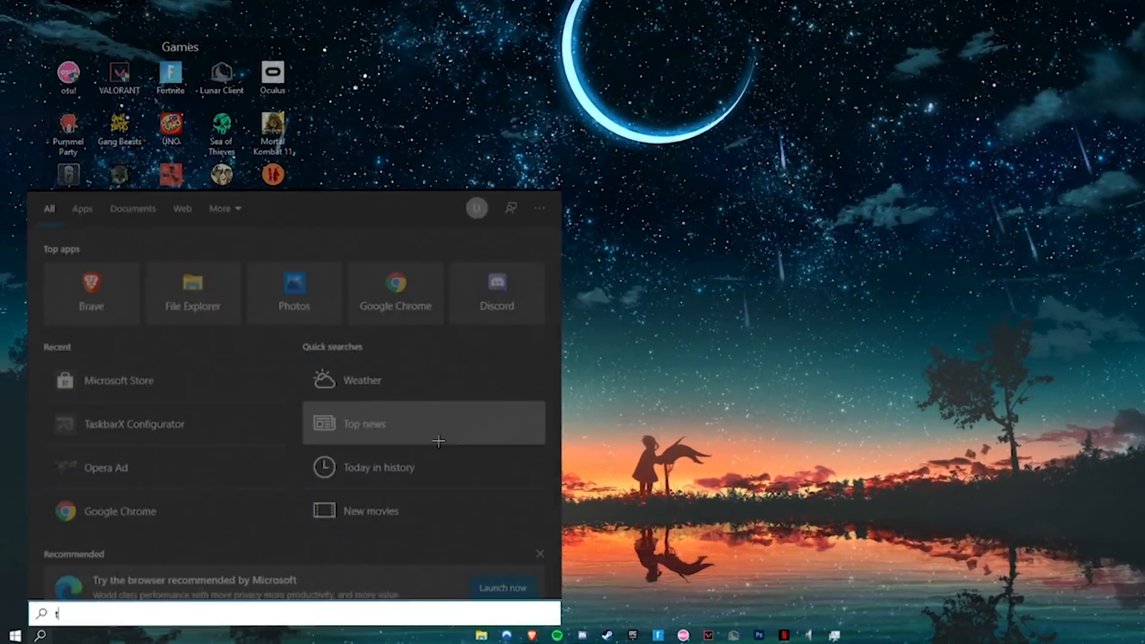
{"action": "type", "text": "askbarX Configurator"}
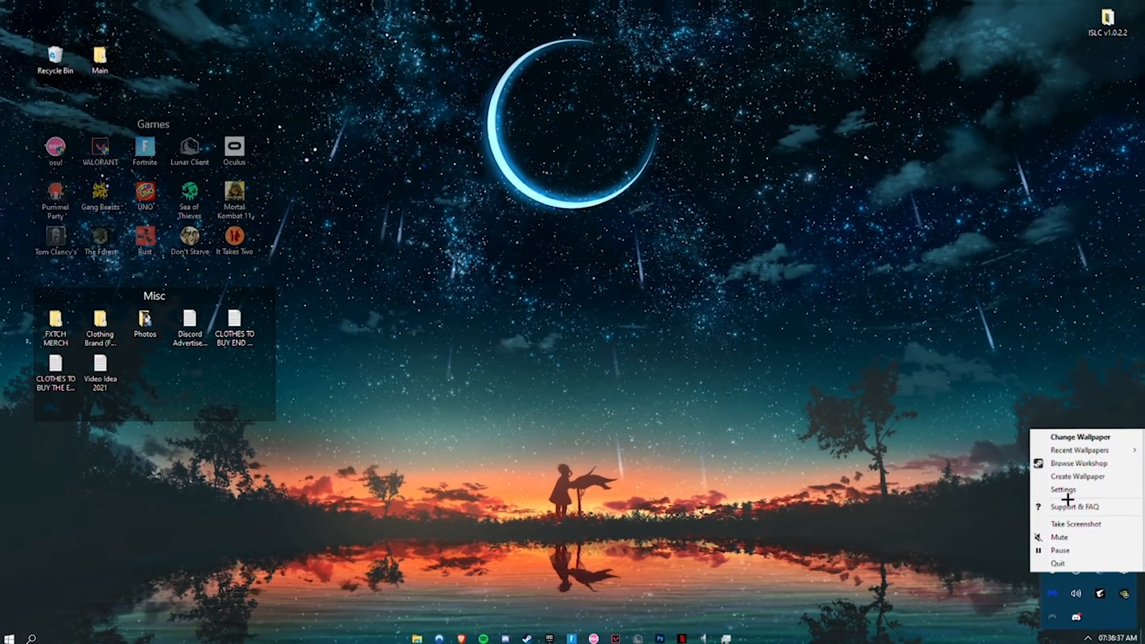
In Wallpaper Engine's Performance settings, set playback Resolution to Half and apply.
{"action": "left_click", "coordinate": [1062, 488]}
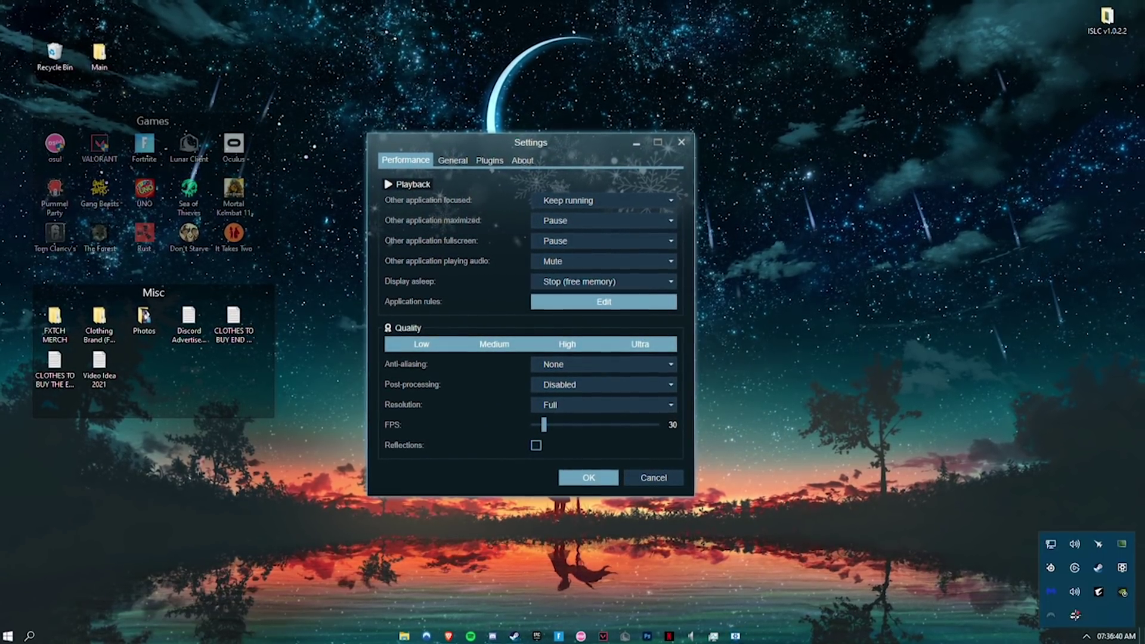
{"action": "left_click", "coordinate": [588, 477]}
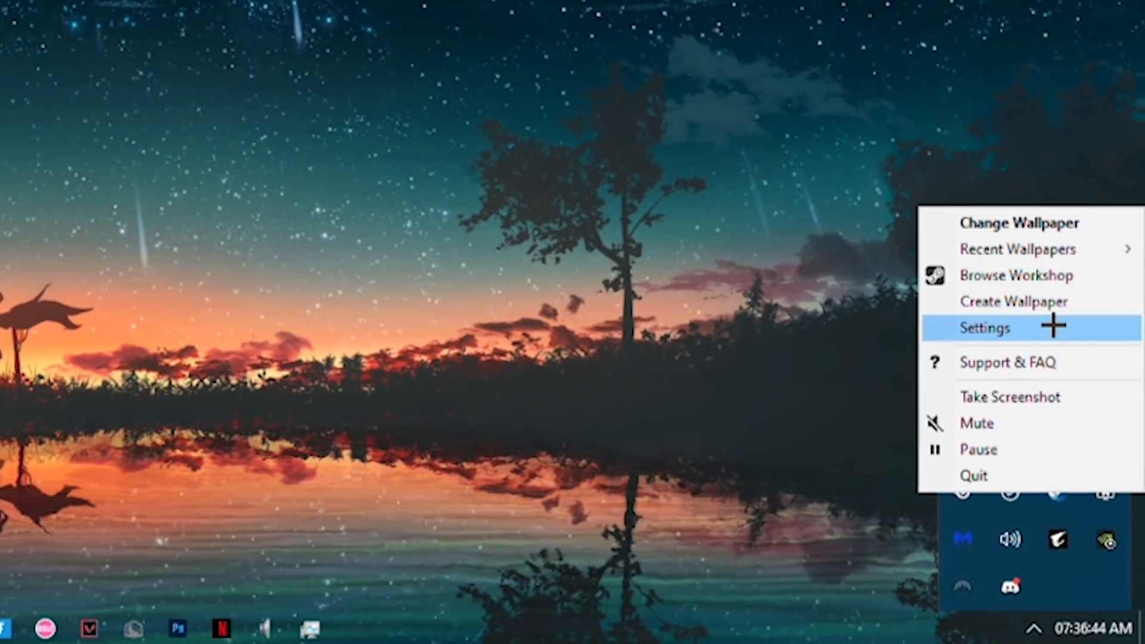
{"action": "left_click", "coordinate": [985, 328]}
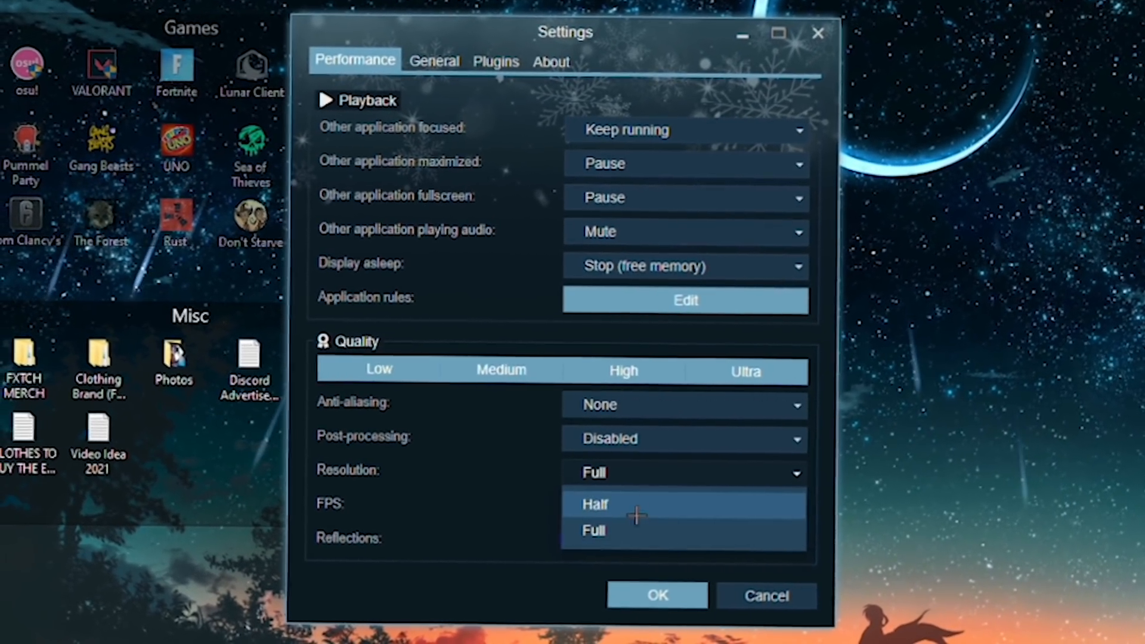
{"action": "left_click", "coordinate": [594, 503]}
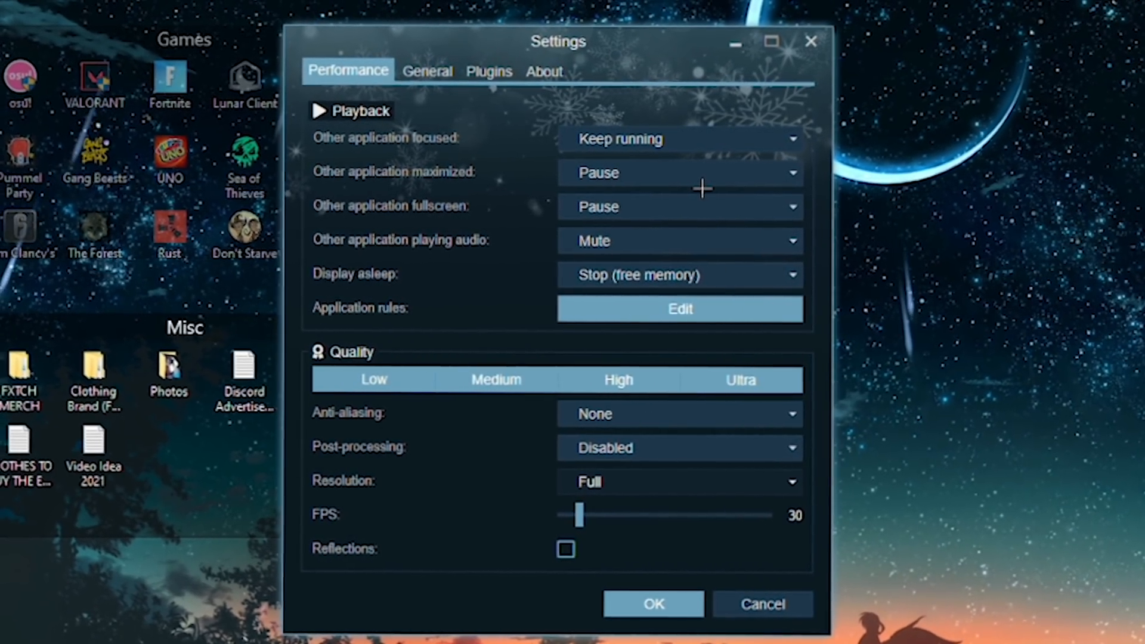
{"action": "left_click", "coordinate": [679, 481]}
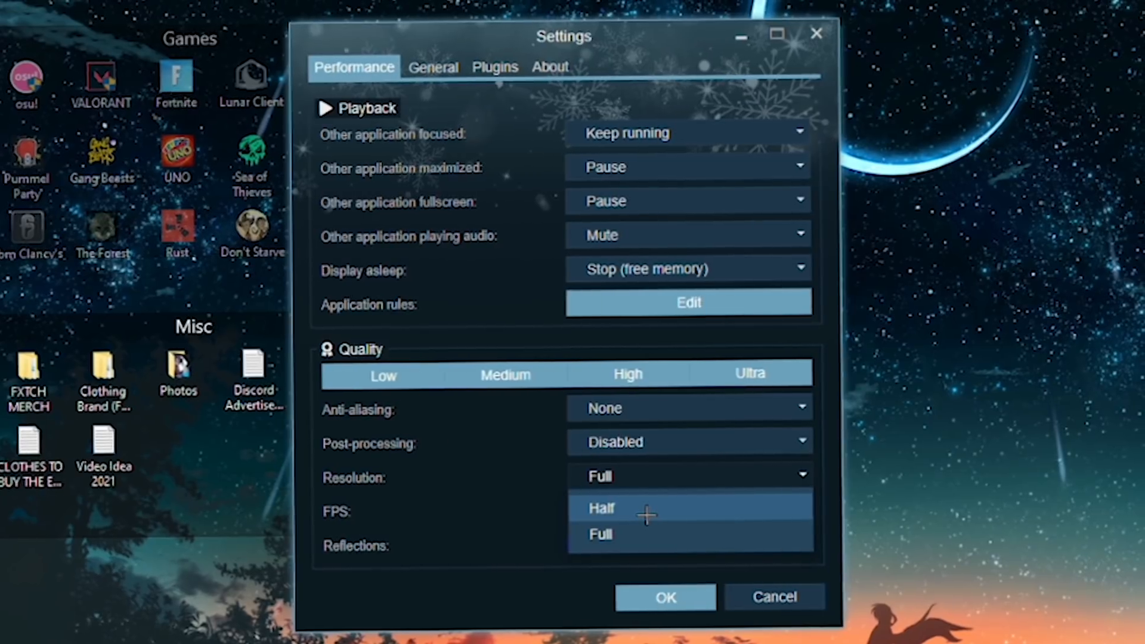
{"action": "left_click", "coordinate": [600, 508]}
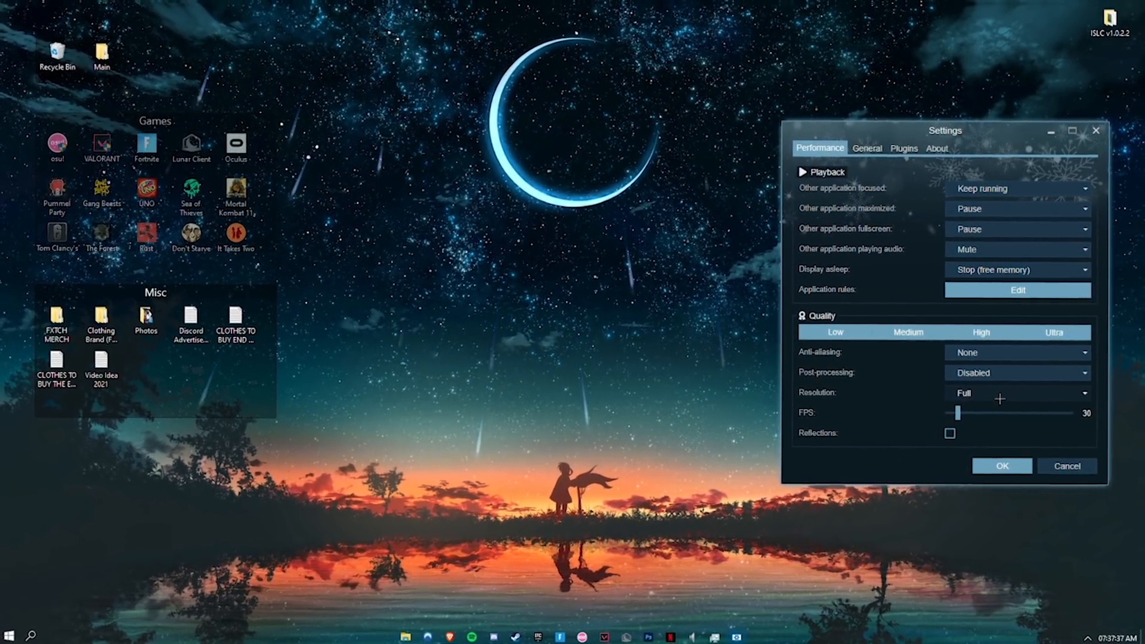
{"action": "left_click", "coordinate": [1018, 392]}
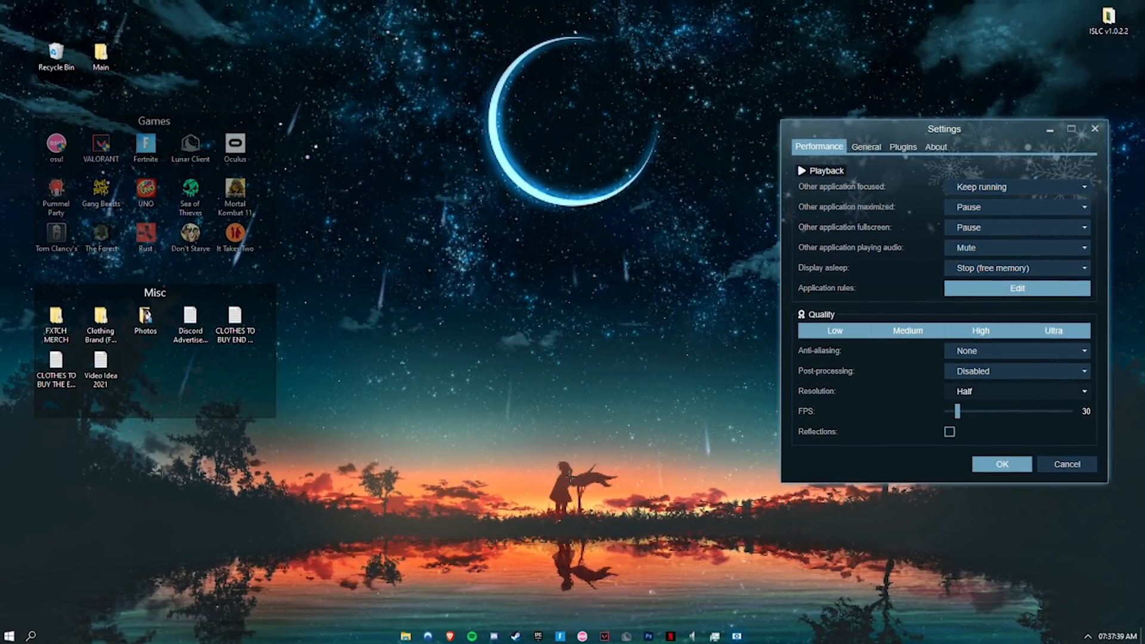
{"action": "left_click", "coordinate": [1002, 464]}
{"action": "type", "text": "fences"}
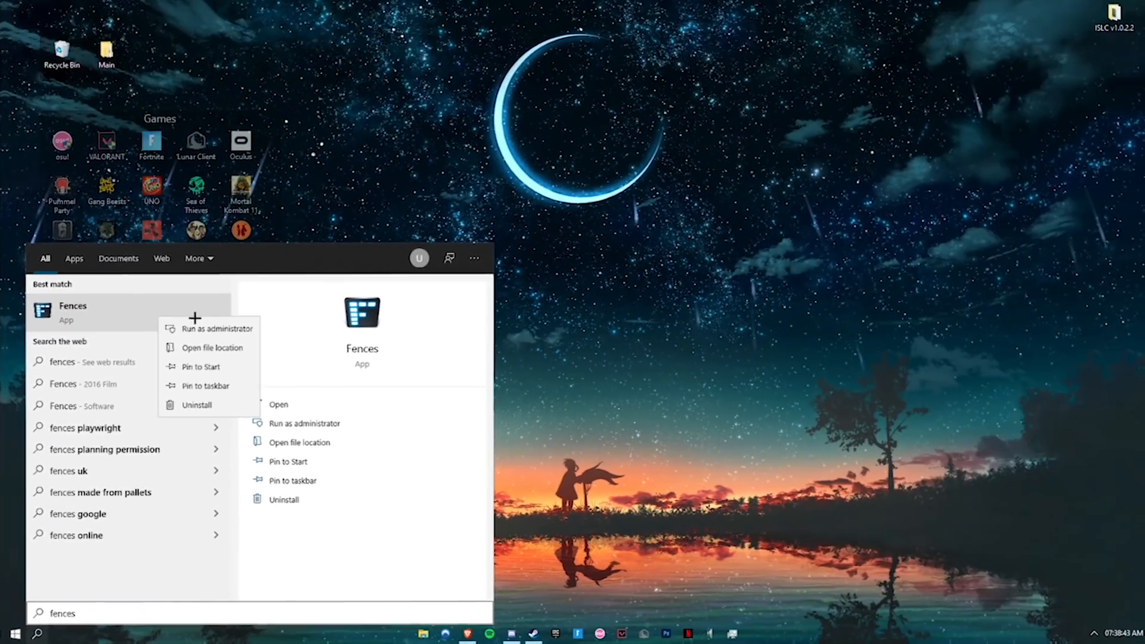
Bring up the Fences app in Windows search with its launch options.
{"action": "left_click", "coordinate": [279, 404]}
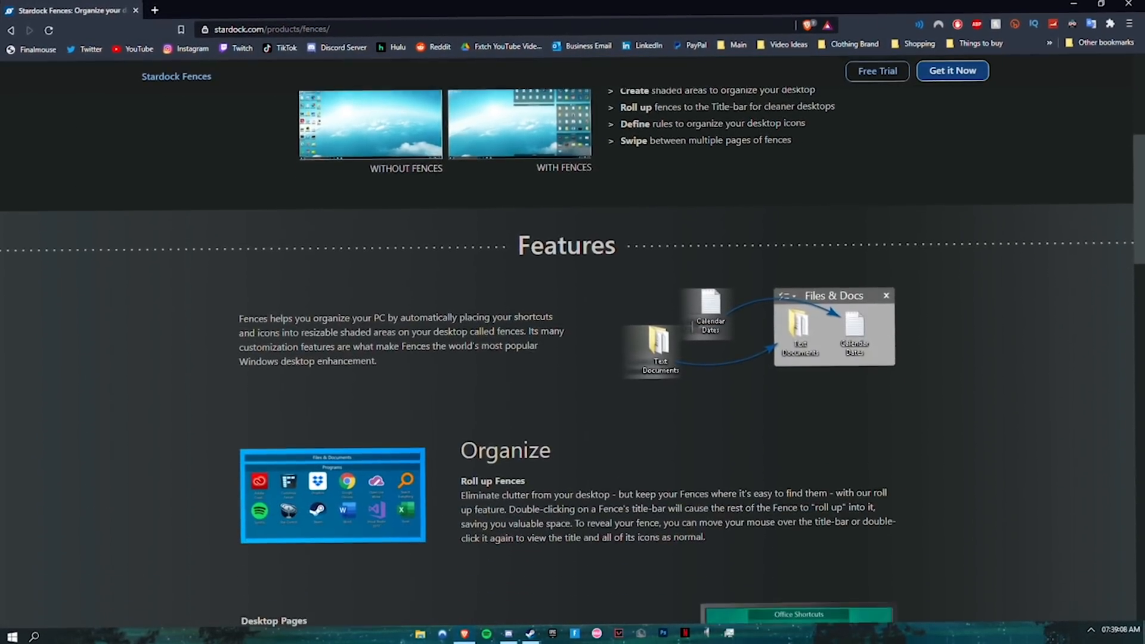
Scroll through the Features section of the Stardock Fences product page.
{"action": "scroll", "scroll_direction": "down", "scroll_amount": 3}
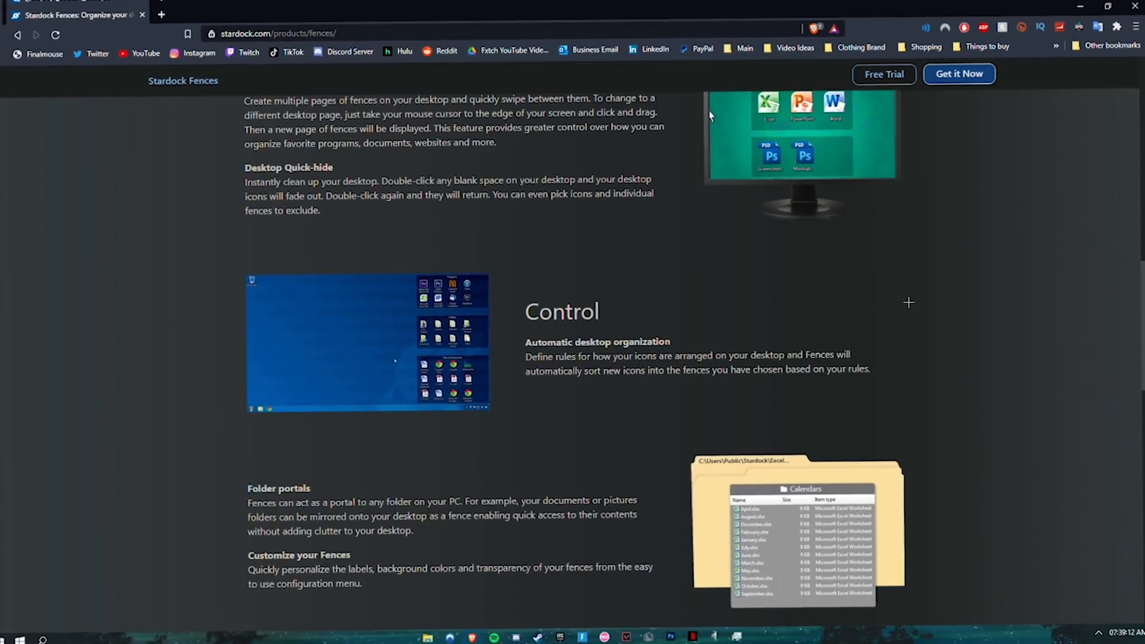
{"action": "scroll", "scroll_direction": "up", "scroll_amount": 3}
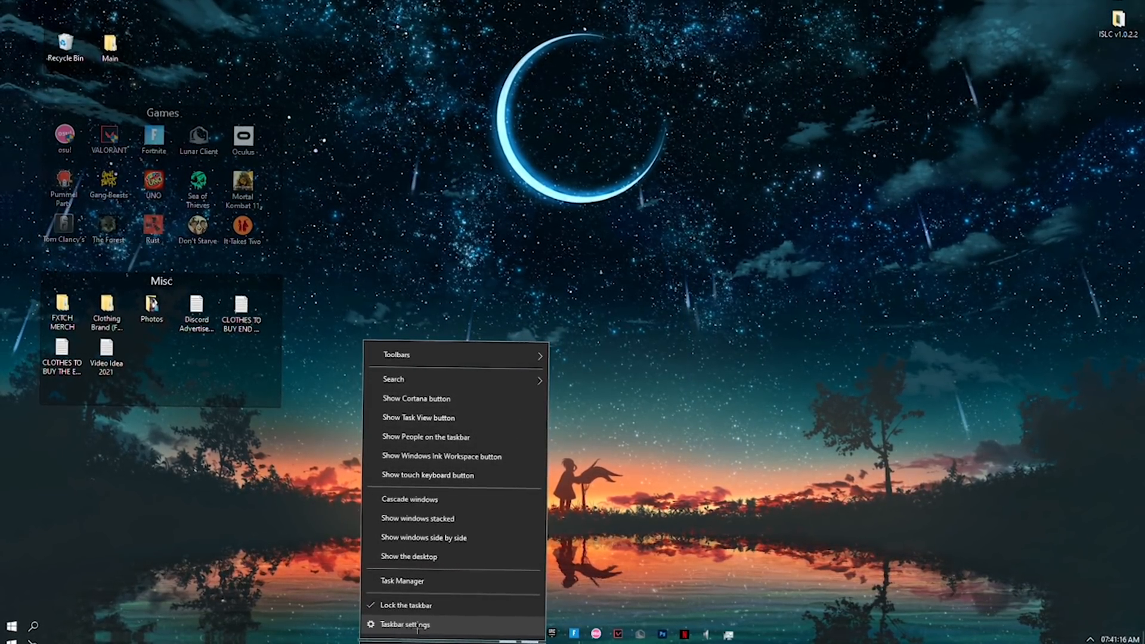
Open the taskbar's settings menu, then the Start menu's app list.
{"action": "left_click", "coordinate": [408, 625]}
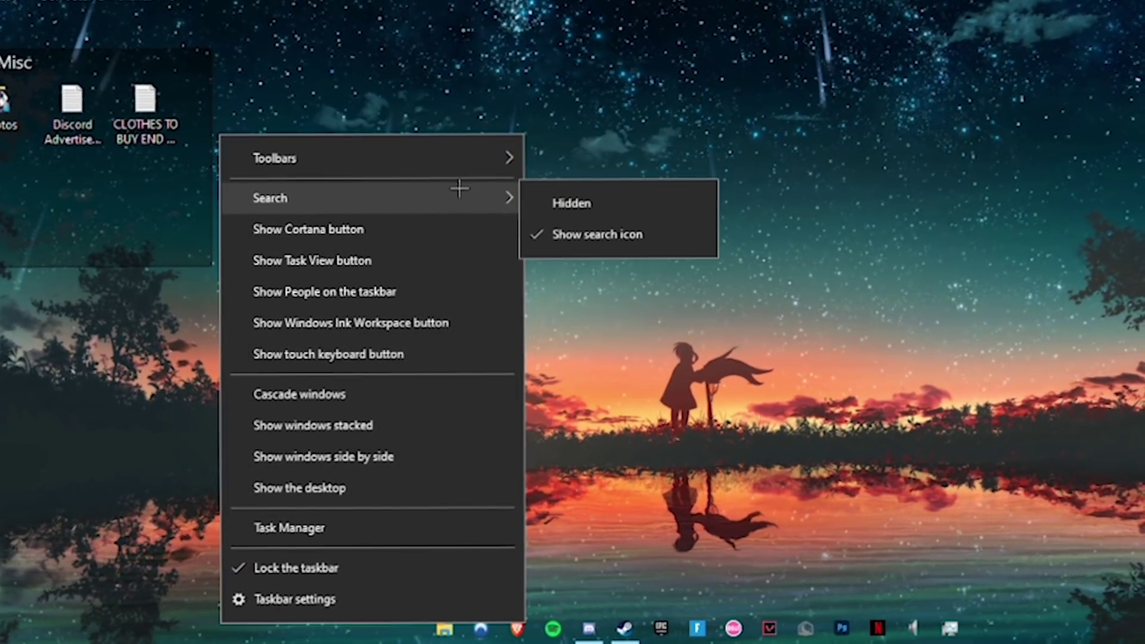
{"action": "mouse_move", "coordinate": [617, 228]}
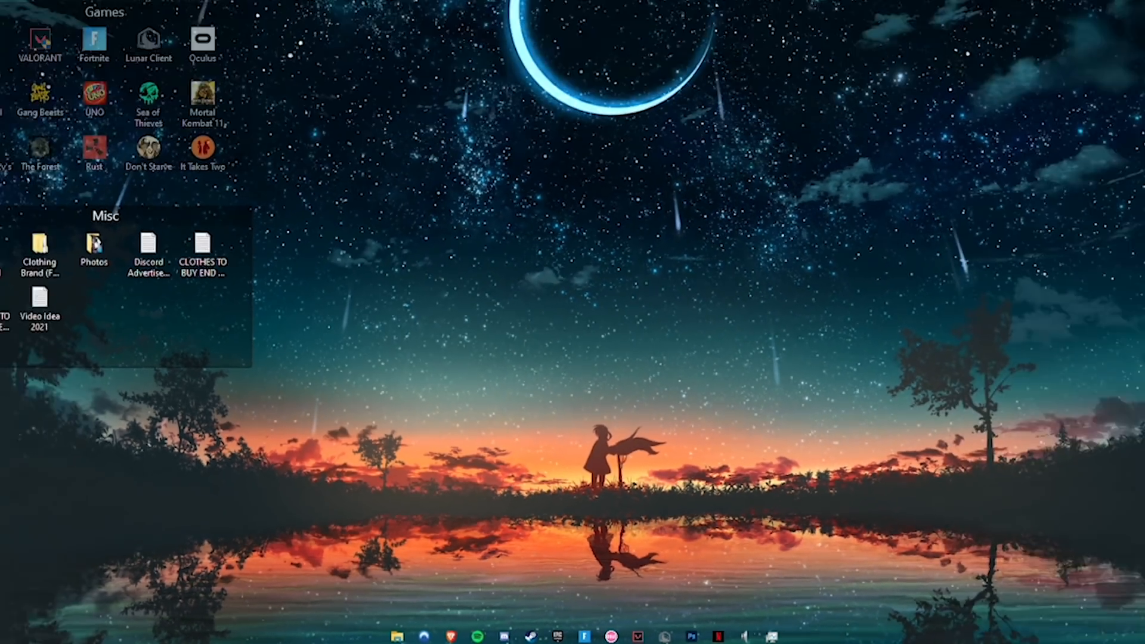
{"action": "left_click", "coordinate": [390, 636]}
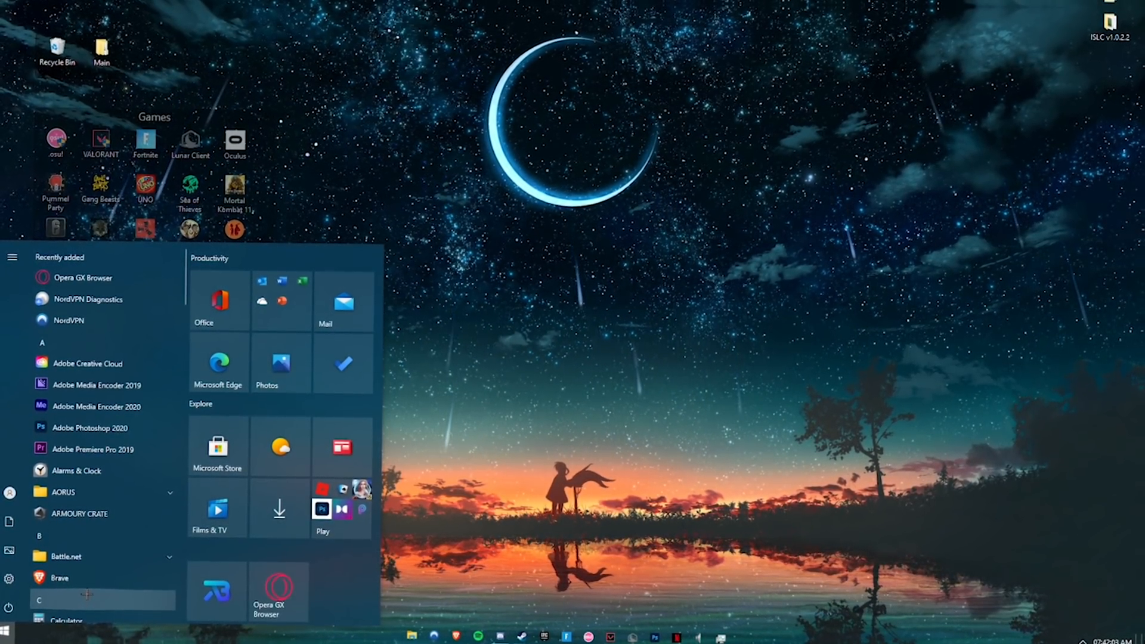